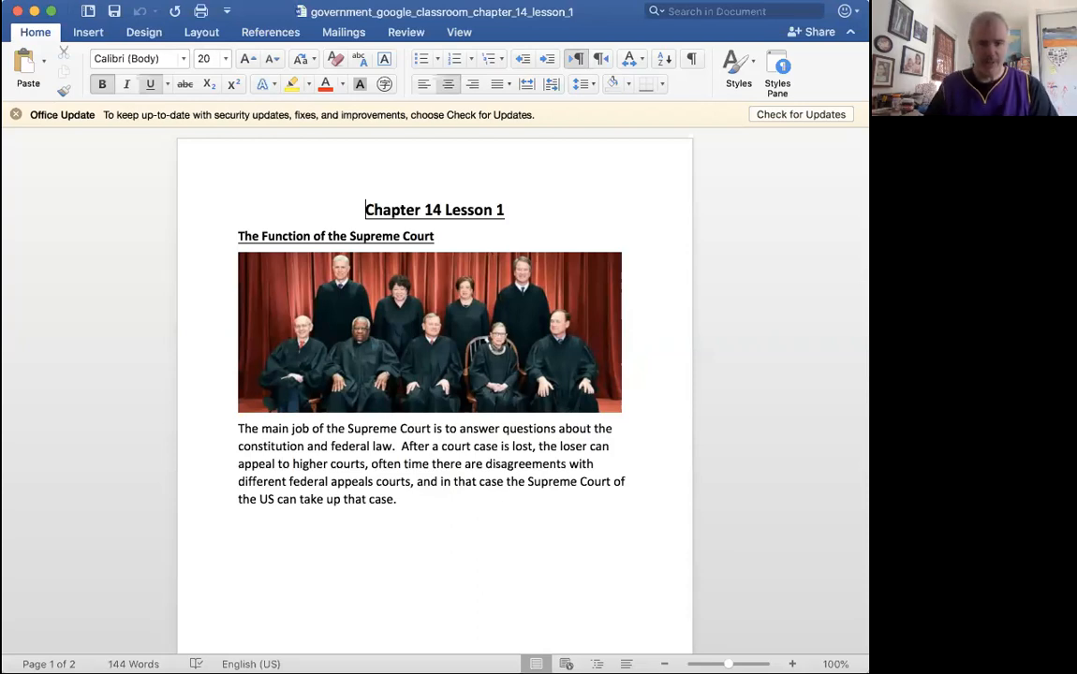
mouse_move(488, 368)
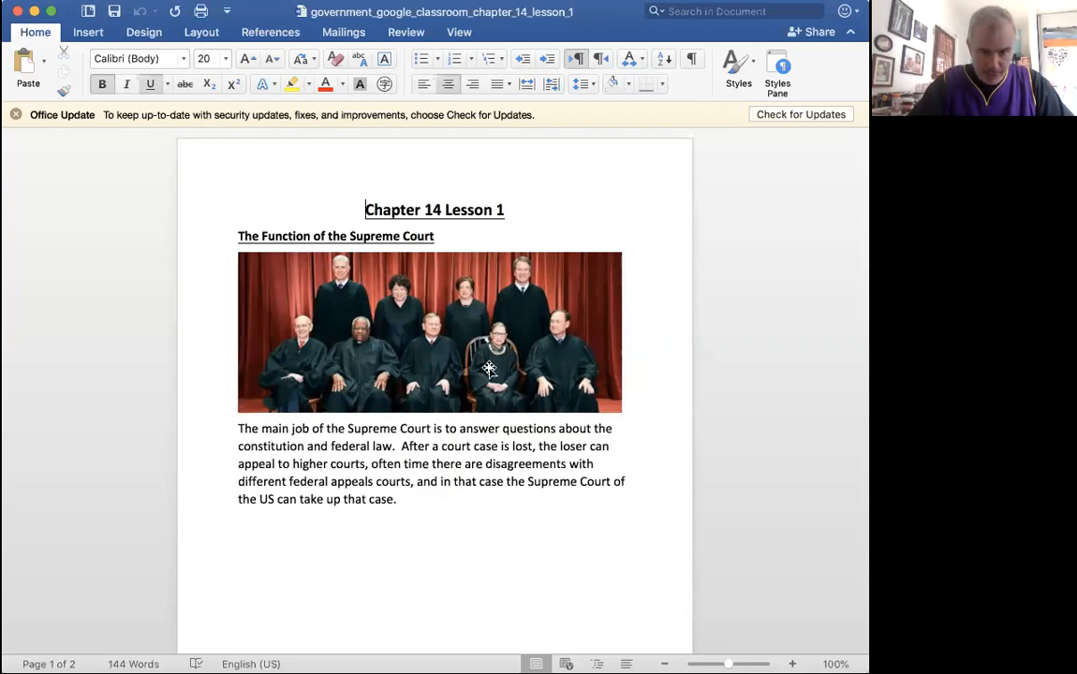
mouse_move(480, 331)
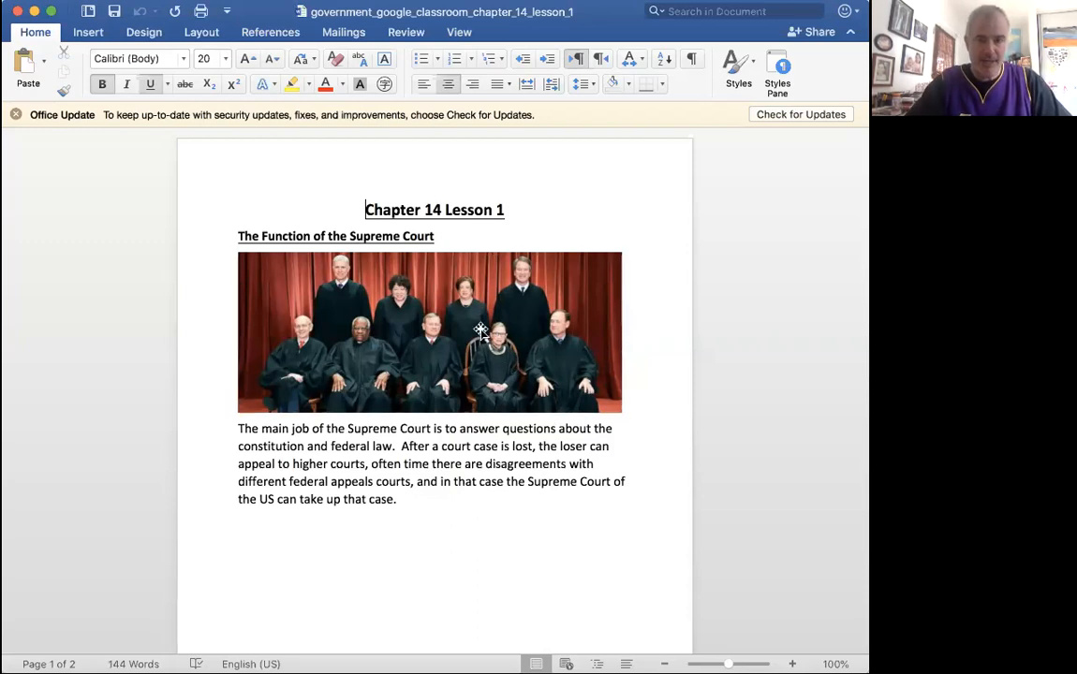
mouse_move(488, 307)
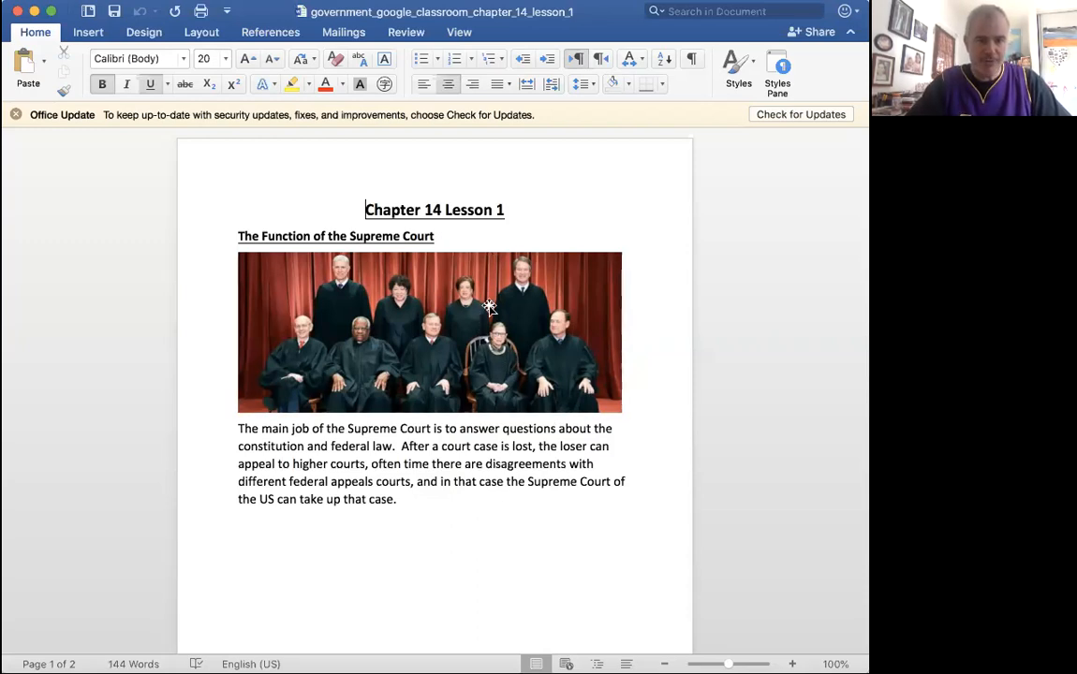
mouse_move(765, 298)
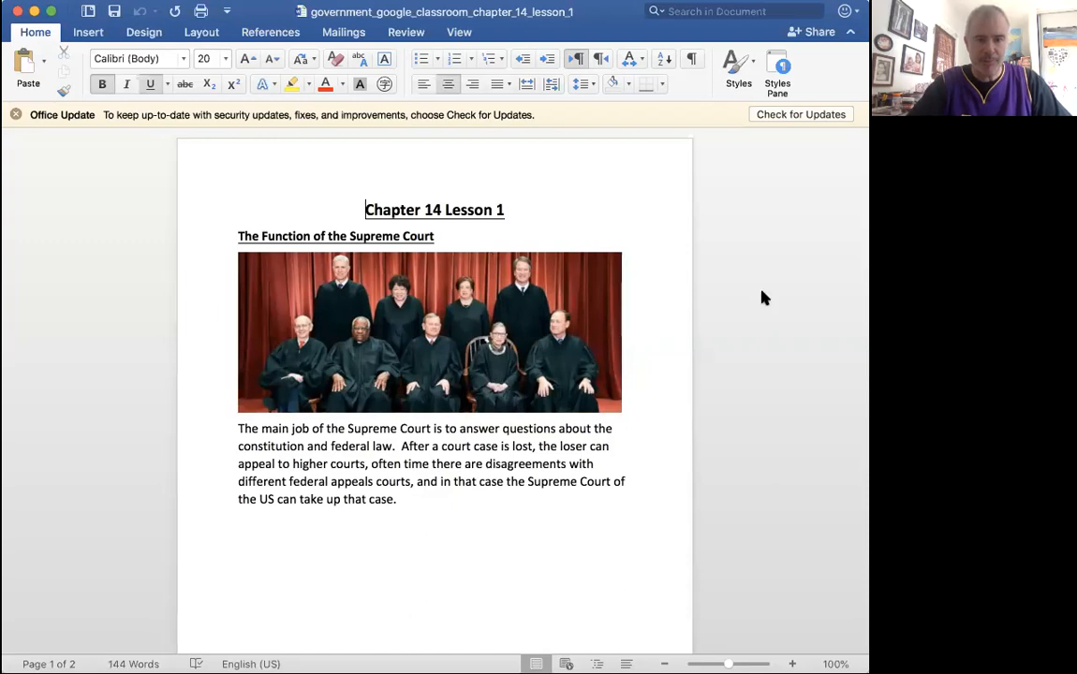
mouse_move(665, 389)
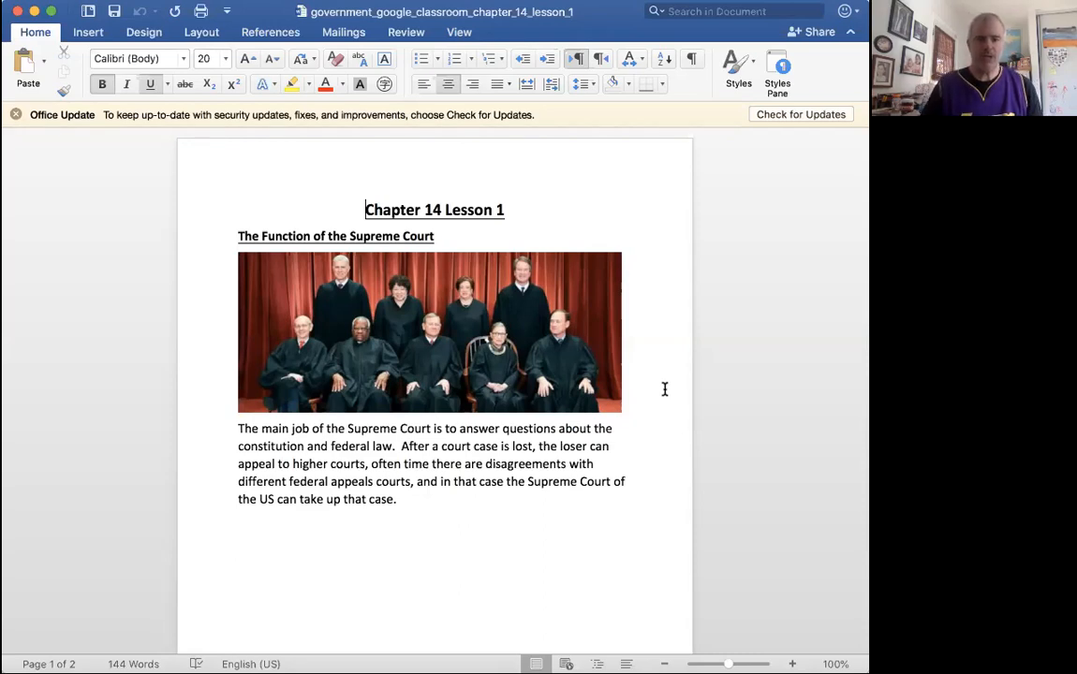
mouse_move(501, 649)
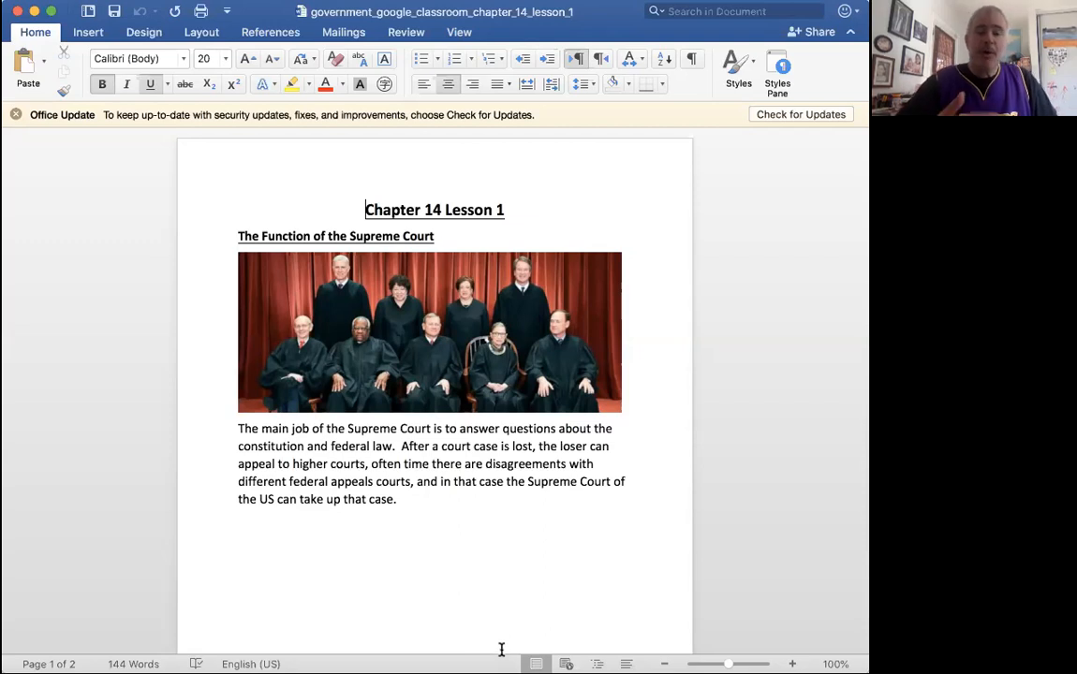